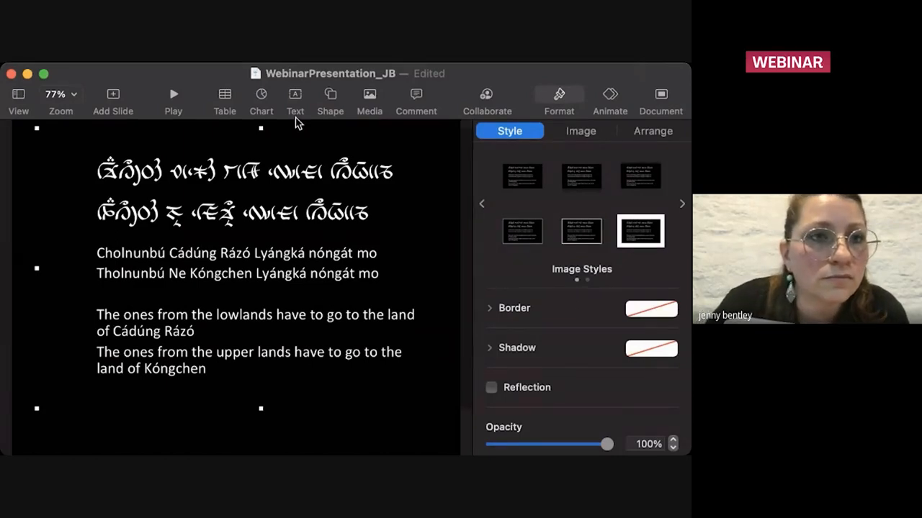
pyautogui.moveTo(470, 215)
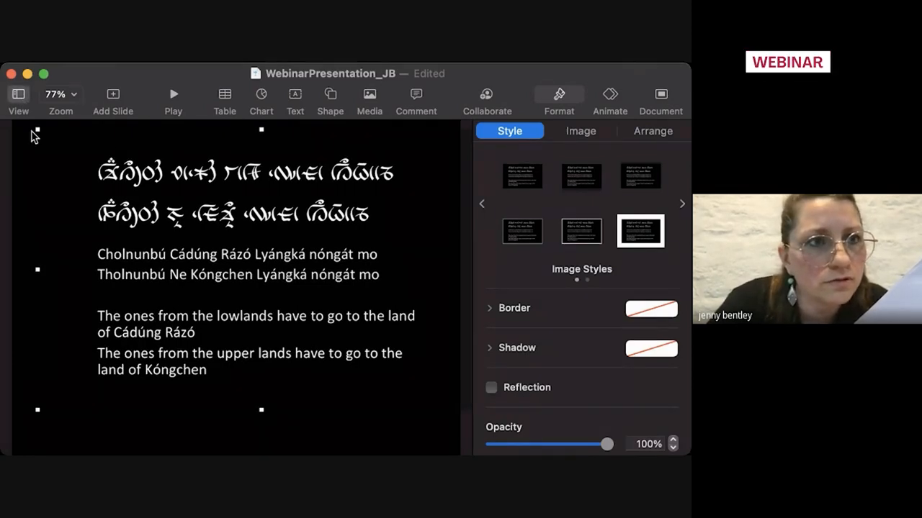
# Step: Show the slide navigator and go to slide 19, the egg-and-candle offering plate photo
pyautogui.click(18, 99)
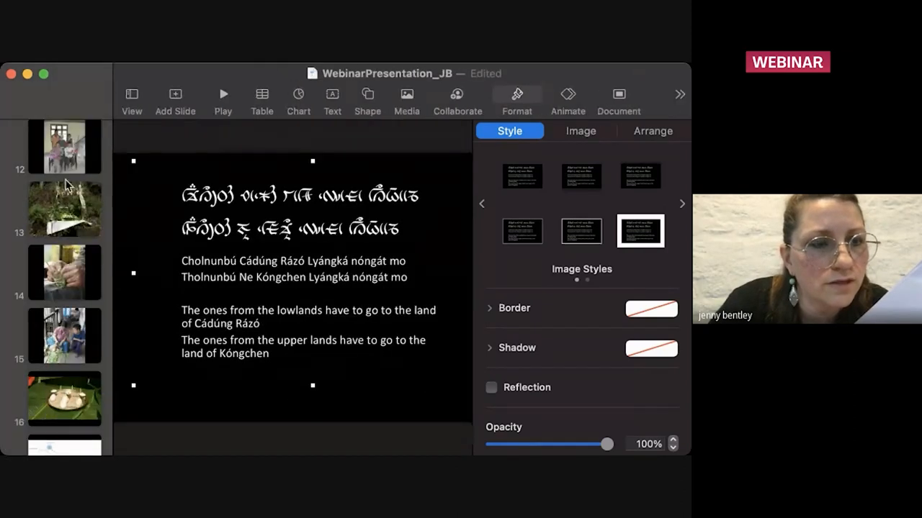
pyautogui.scroll(-3)
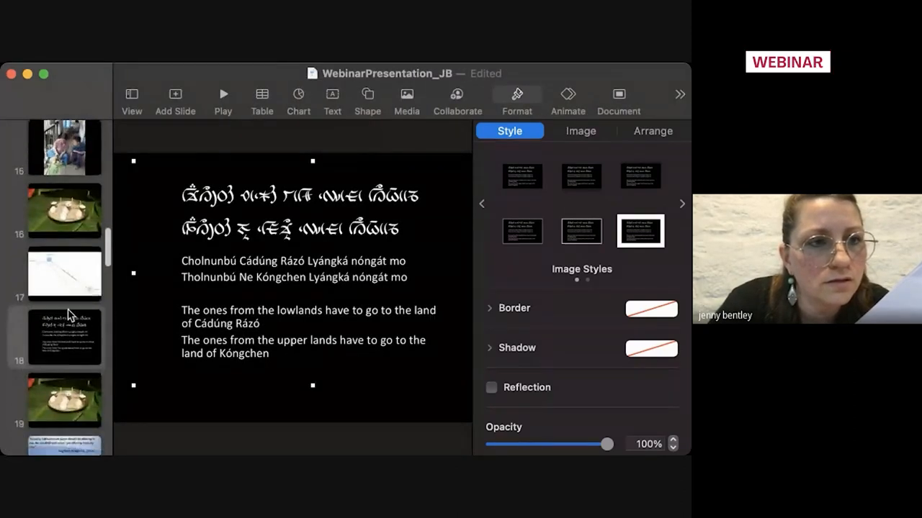
pyautogui.click(64, 358)
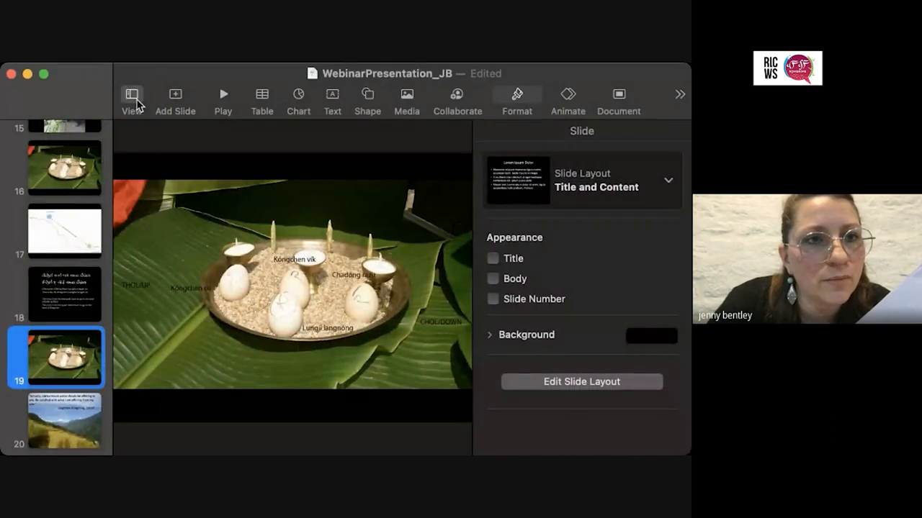
pyautogui.click(133, 94)
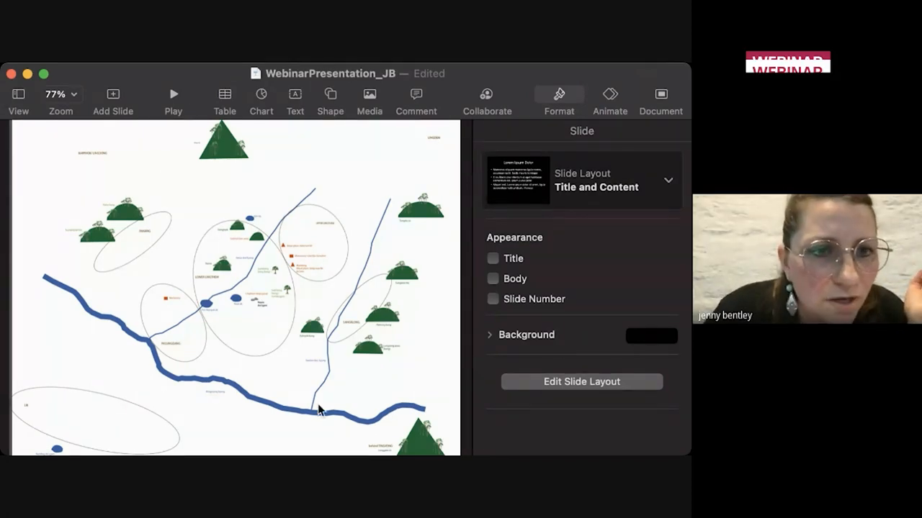
pyautogui.moveTo(180, 381)
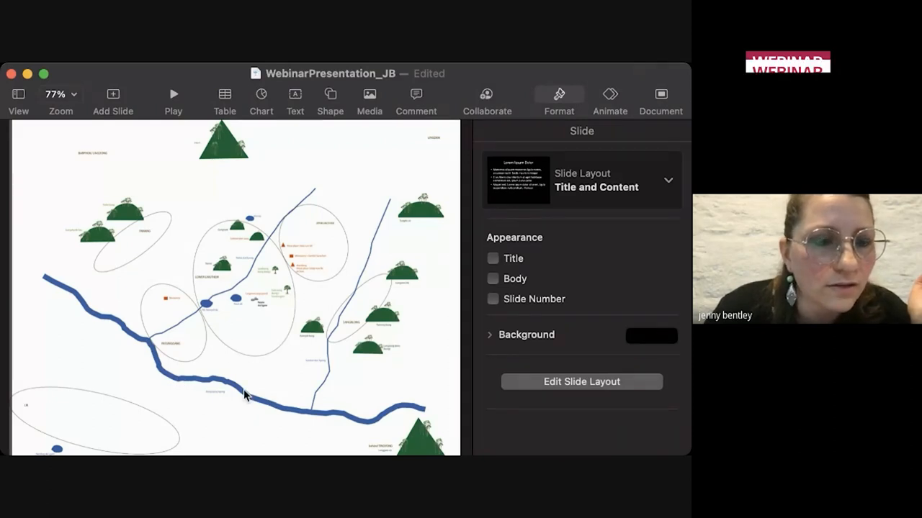
pyautogui.moveTo(200, 380)
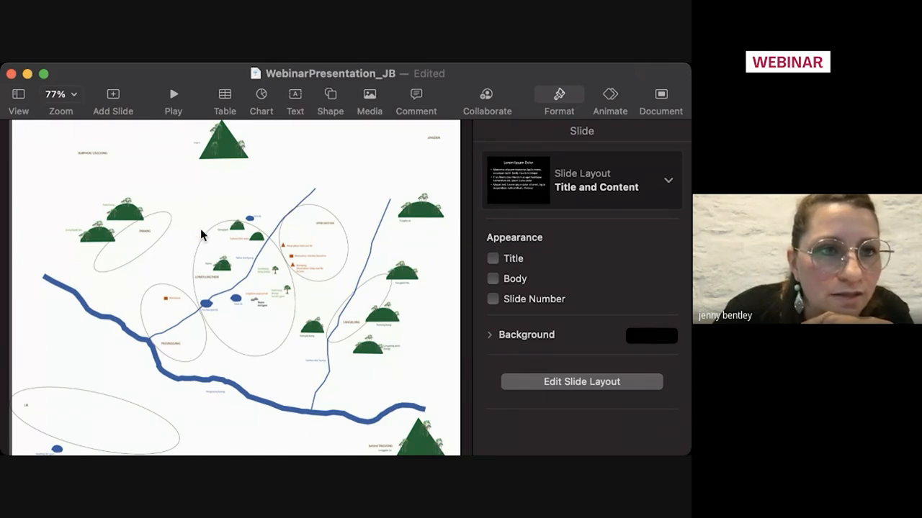
pyautogui.click(208, 299)
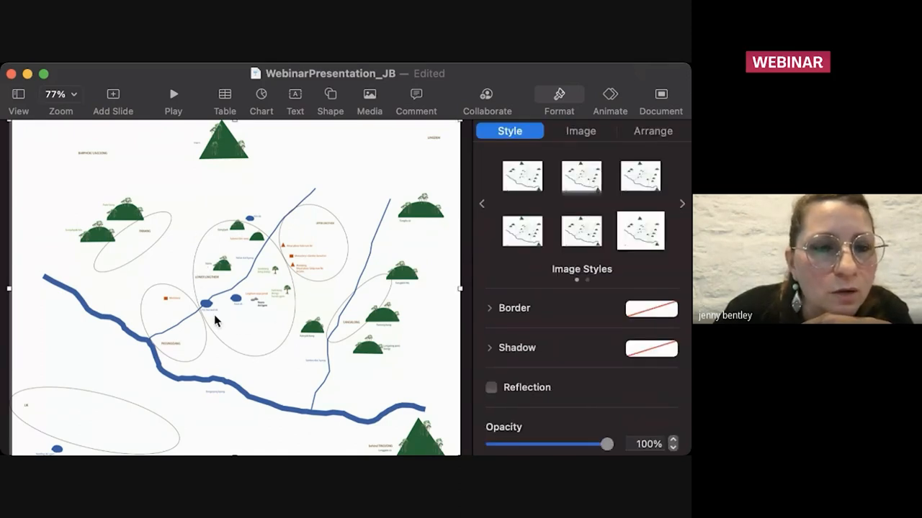
pyautogui.moveTo(326, 345)
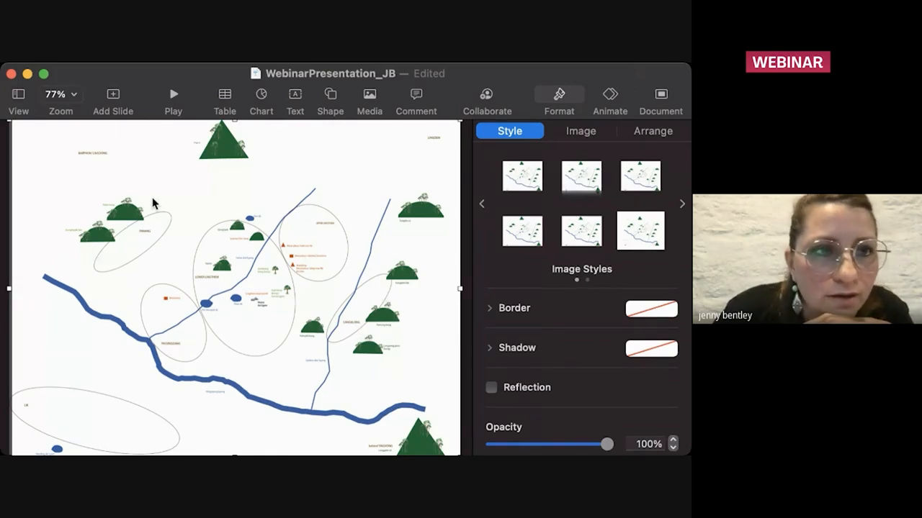
pyautogui.moveTo(99, 245)
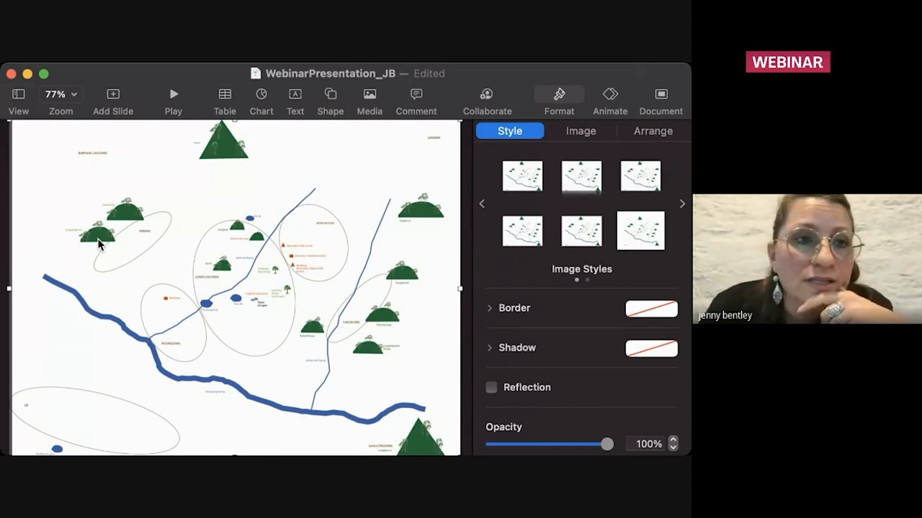
pyautogui.moveTo(133, 302)
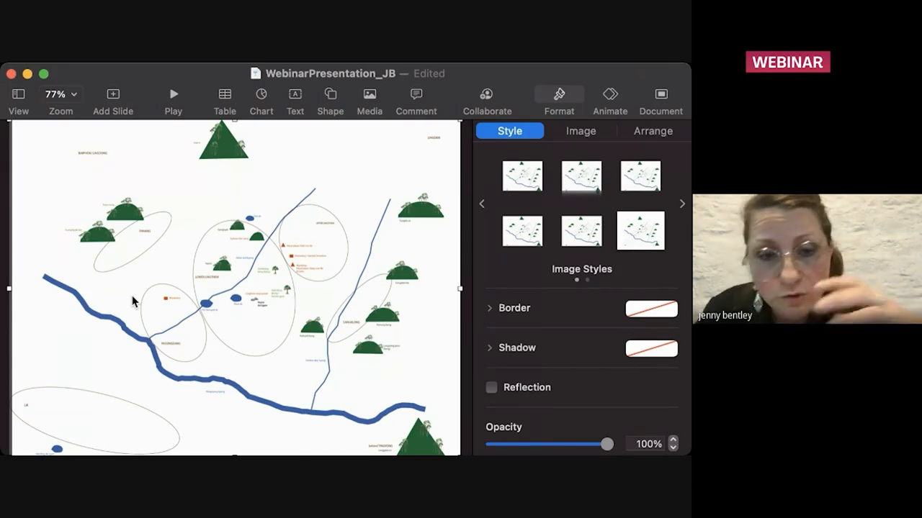
pyautogui.moveTo(133, 435)
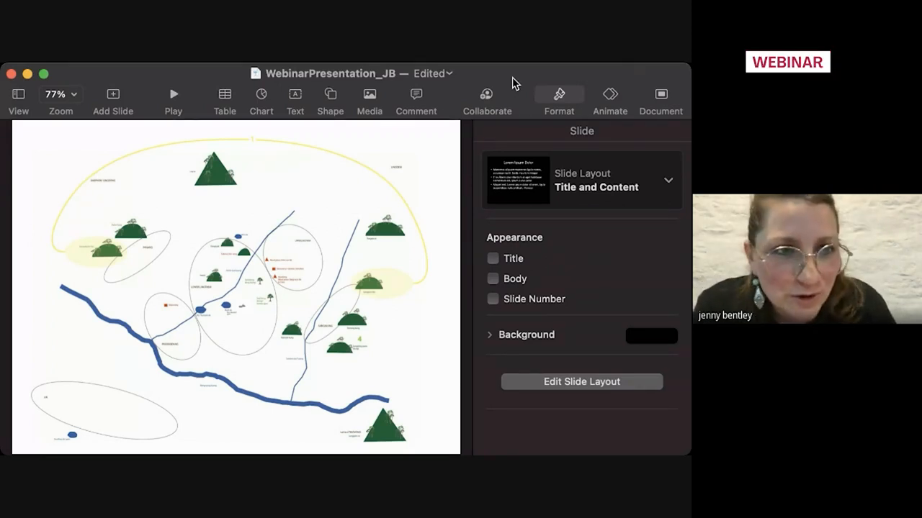
pyautogui.moveTo(353, 382)
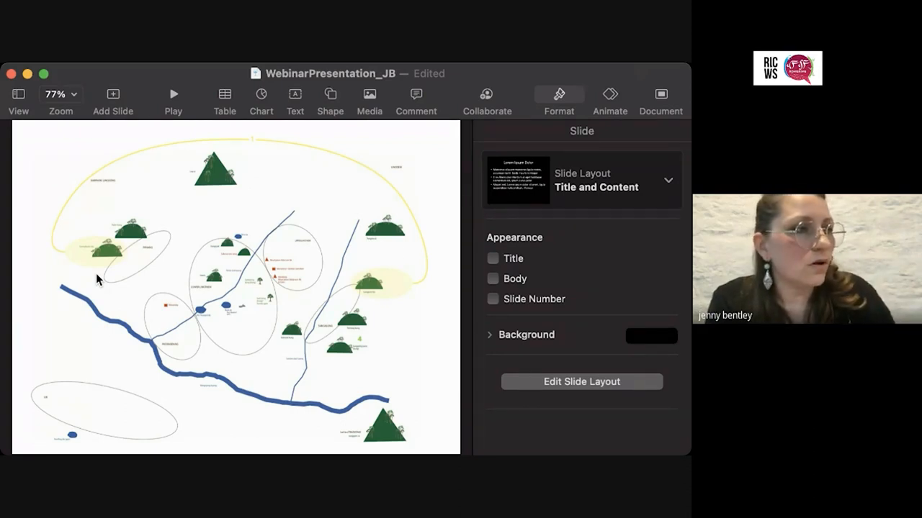
pyautogui.moveTo(133, 272)
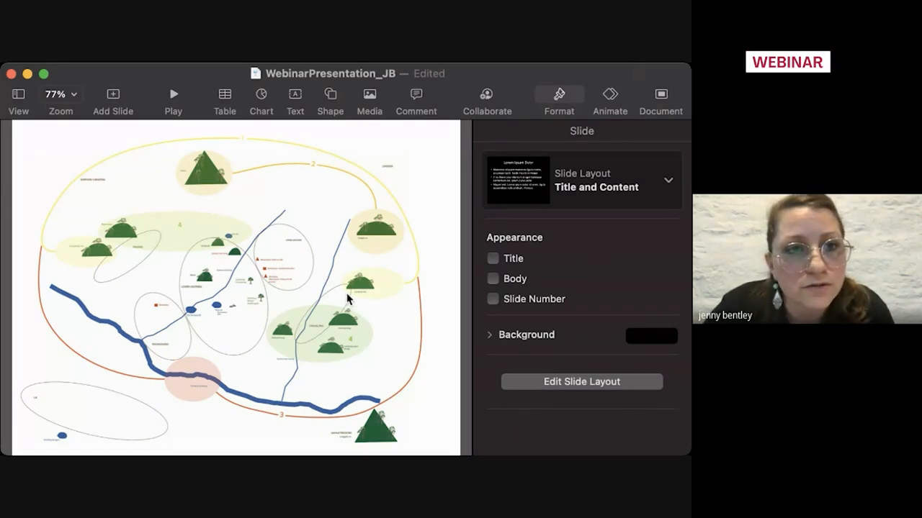
pyautogui.moveTo(152, 248)
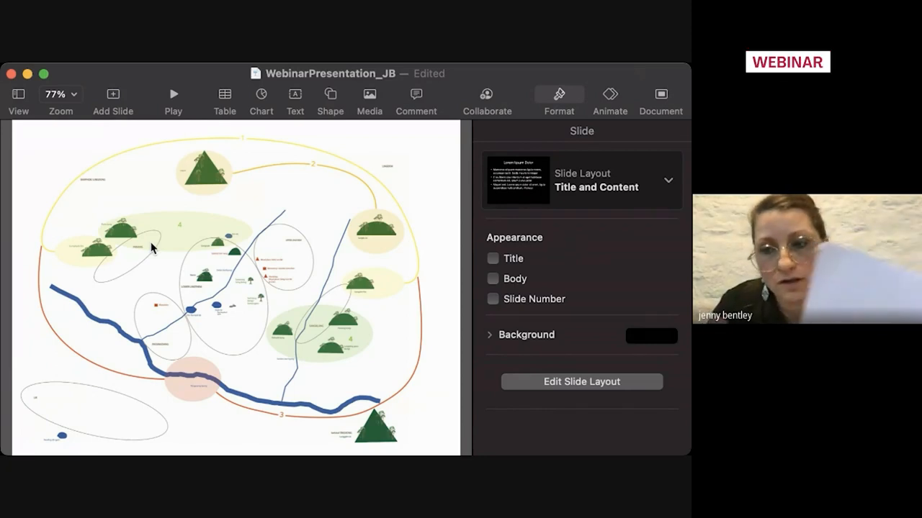
pyautogui.moveTo(99, 75)
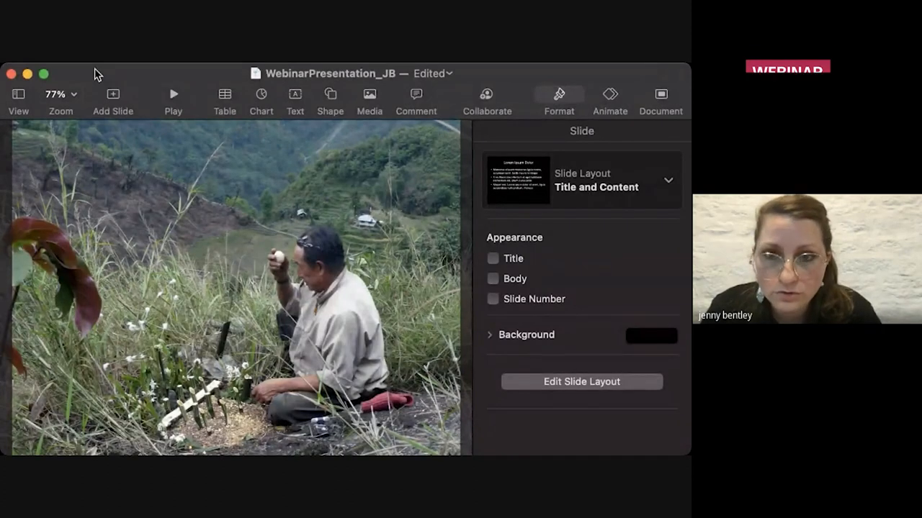
# Step: Display slide 43, the upper and lower realms mountains-to-plains cosmology diagram
pyautogui.click(493, 278)
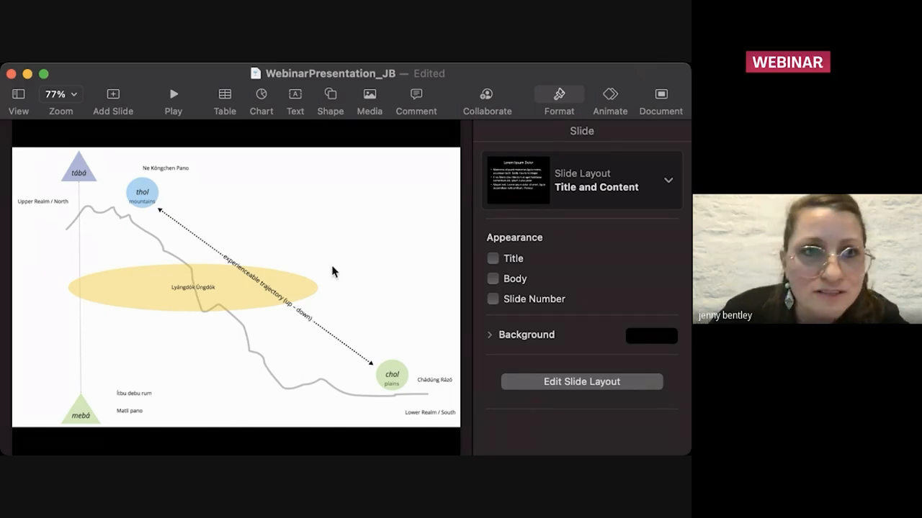
# Step: Select the cosmology diagram, then move to slide 44, the 'Tokchi Thank you' mountain valley slide
pyautogui.click(234, 288)
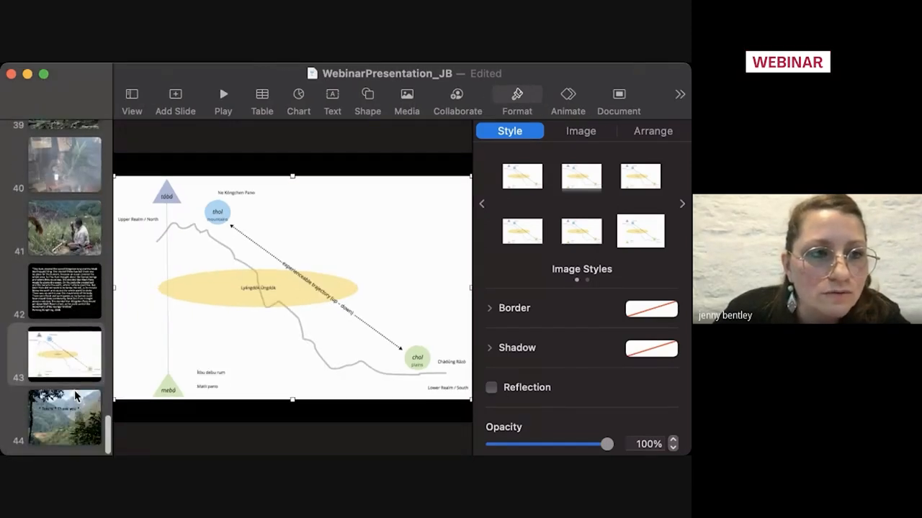
pyautogui.click(64, 420)
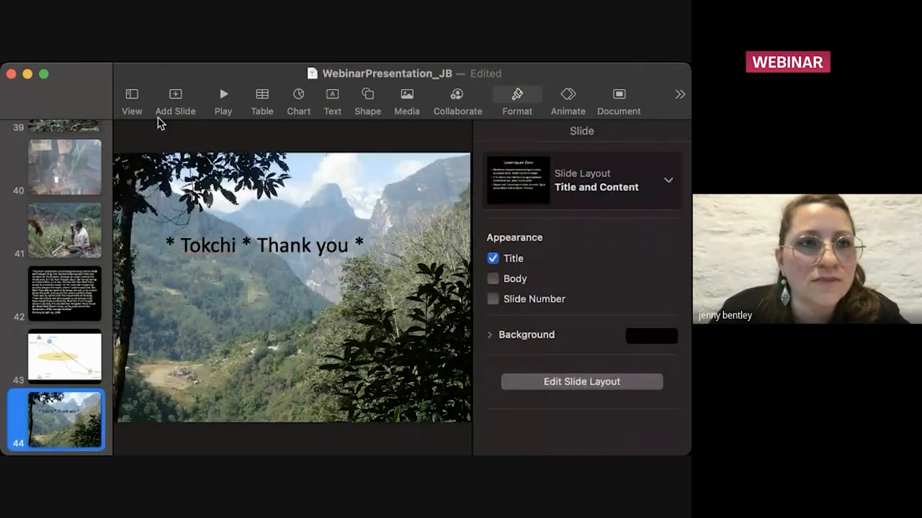